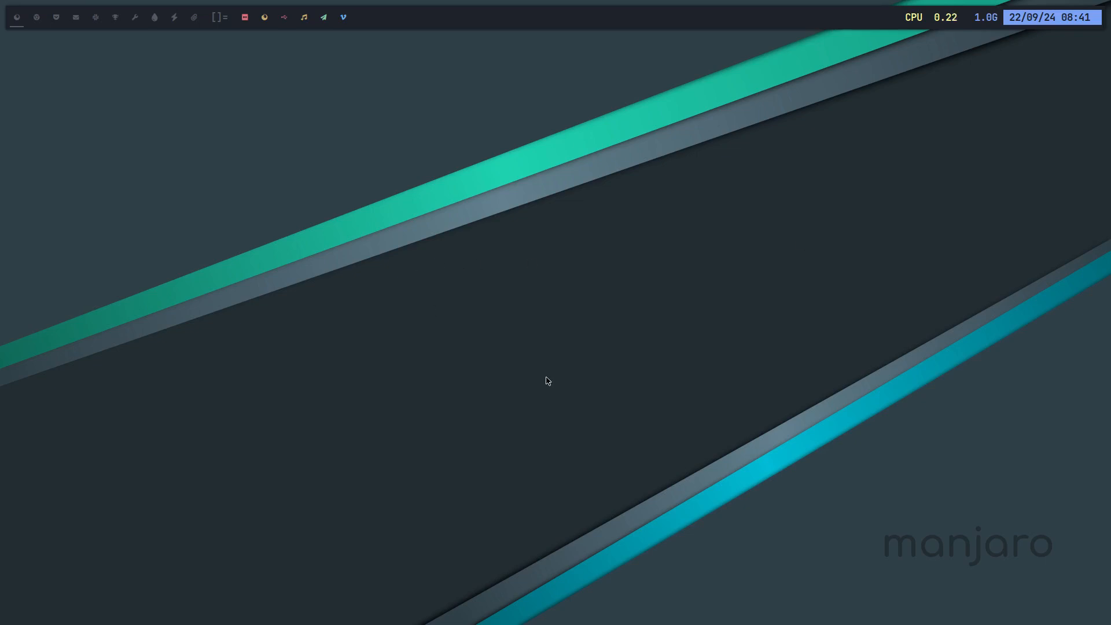
{"action": "mouse_move", "coordinate": [869, 542]}
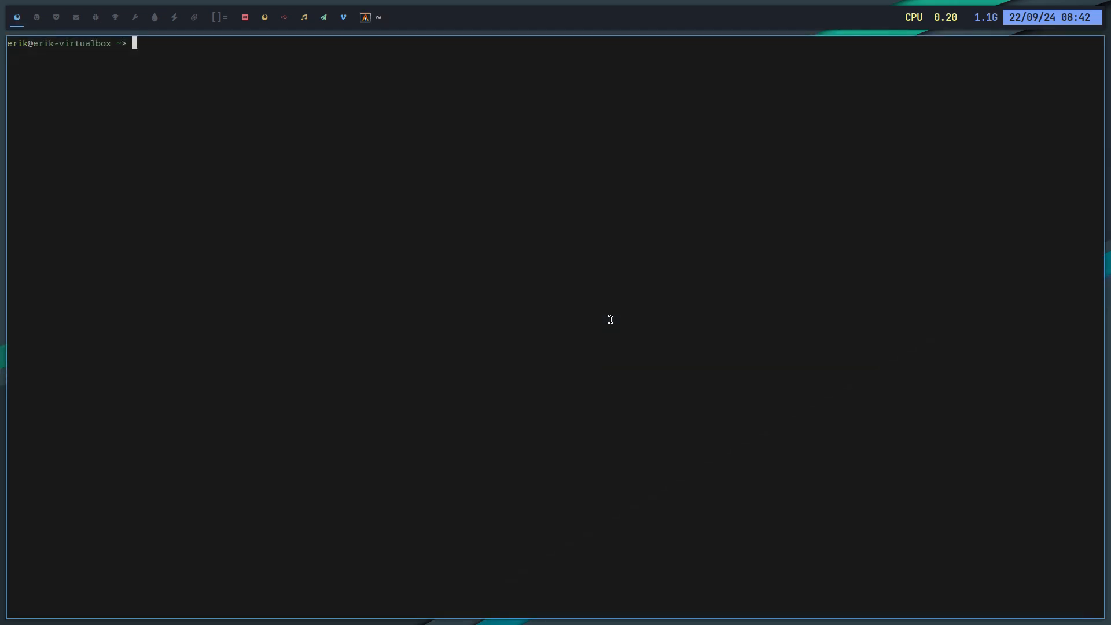
Step: Run fastfetch to show the Manjaro Linux summary with fish shell and chadwm
{"action": "type", "text": "nano /etc/passwd"}
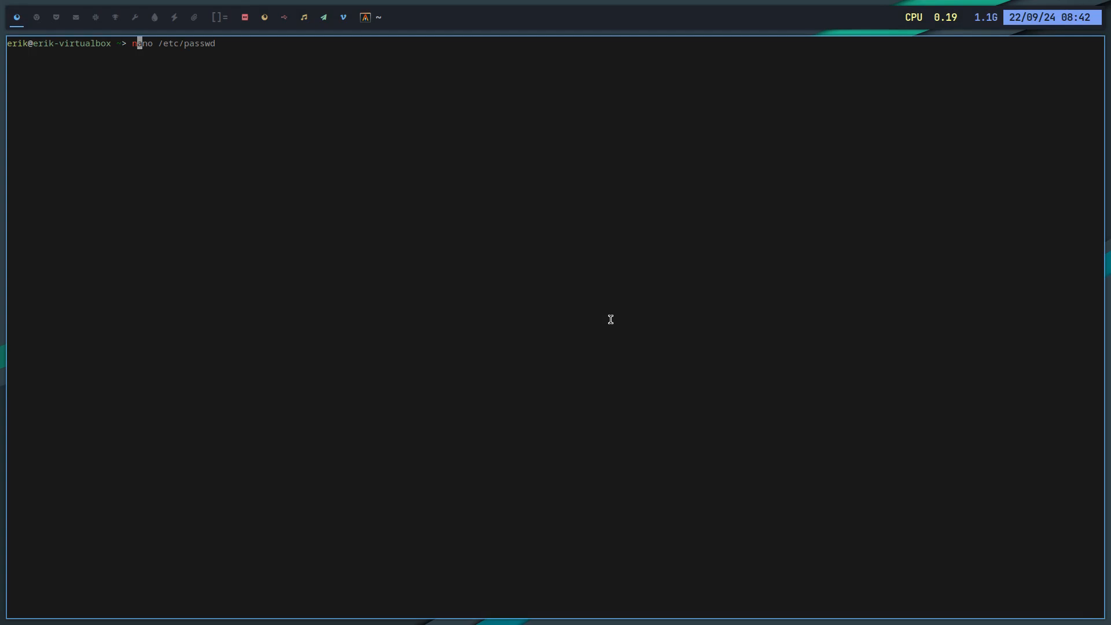
{"action": "type", "text": "fastfetch"}
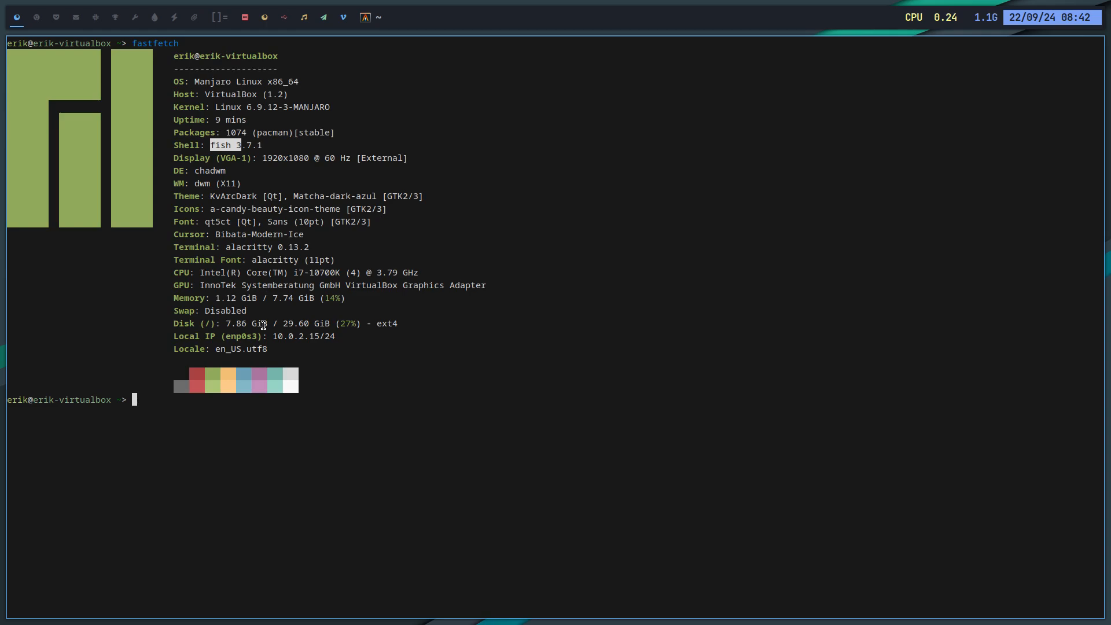
{"action": "mouse_move", "coordinate": [279, 447]}
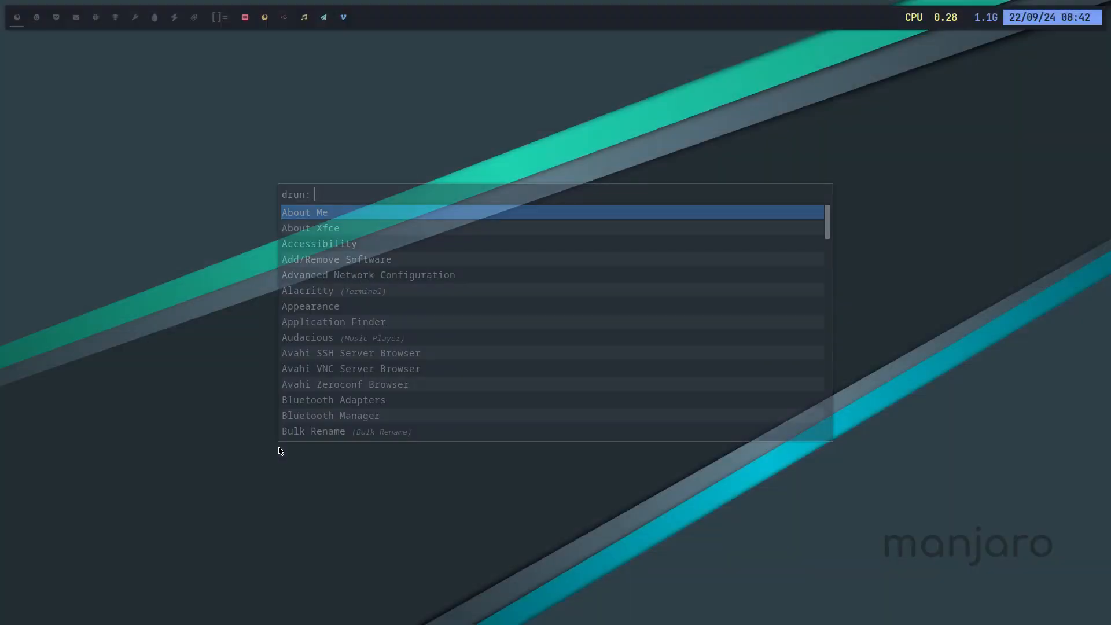
{"action": "key", "text": "Escape"}
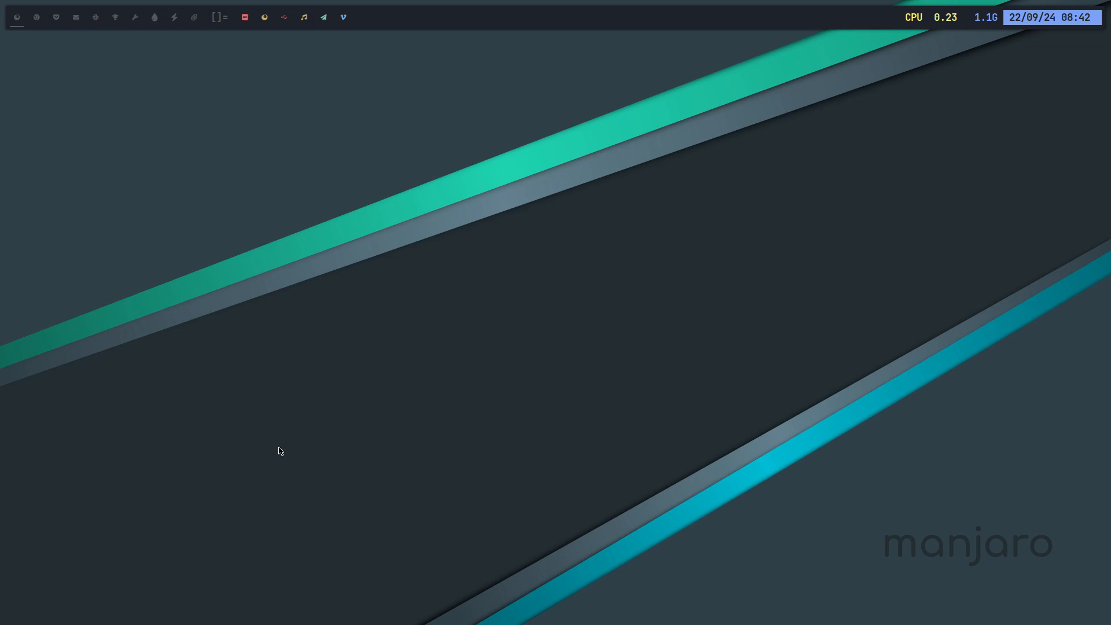
{"action": "mouse_move", "coordinate": [244, 119]}
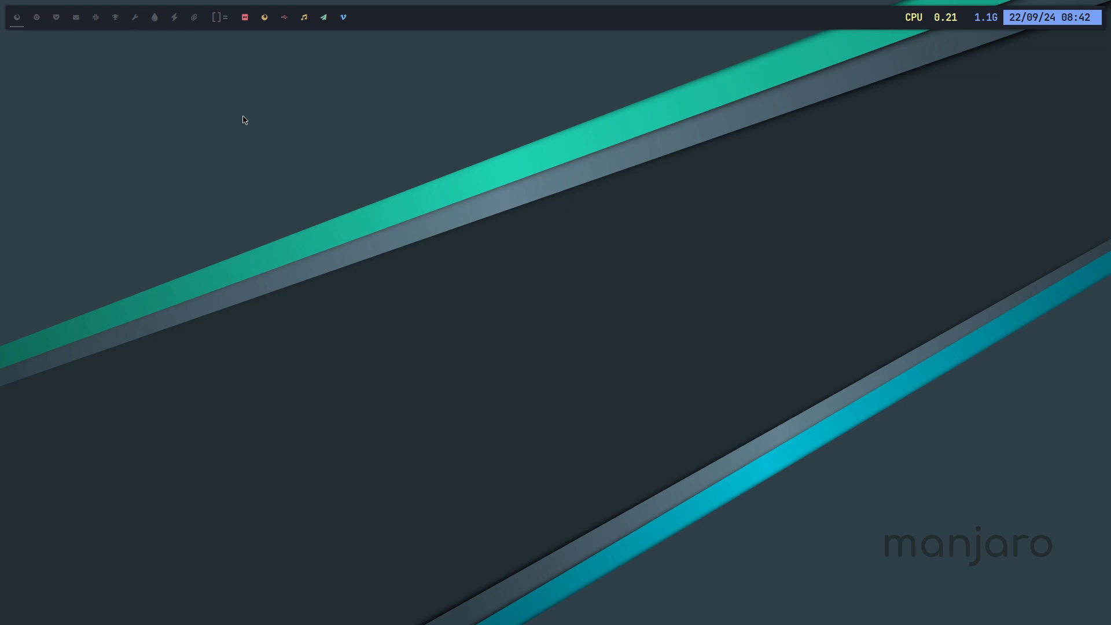